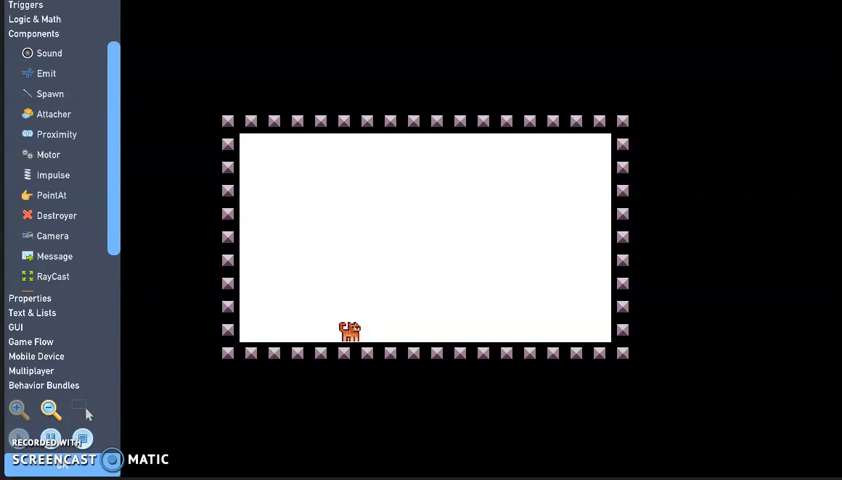
Select the heart object near the bottom of the level to show its settings.
left_click(348, 330)
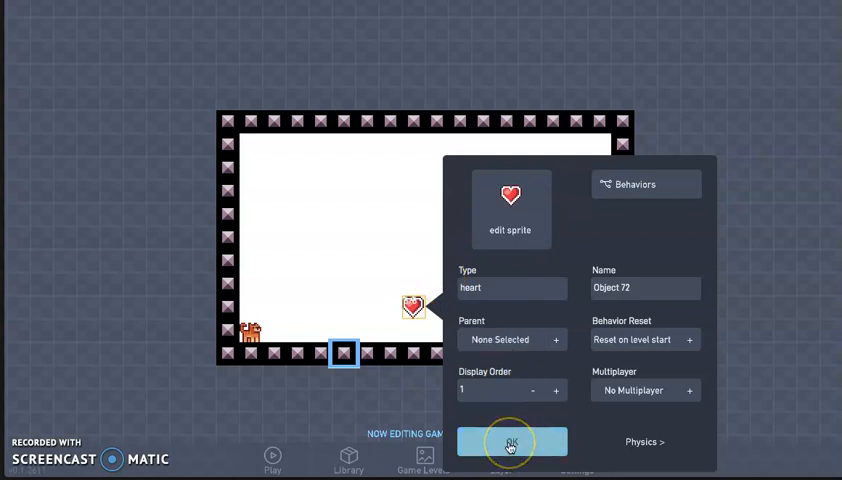
Create a new object on an empty floor spot and set its Type to 'heart'.
left_click(512, 440)
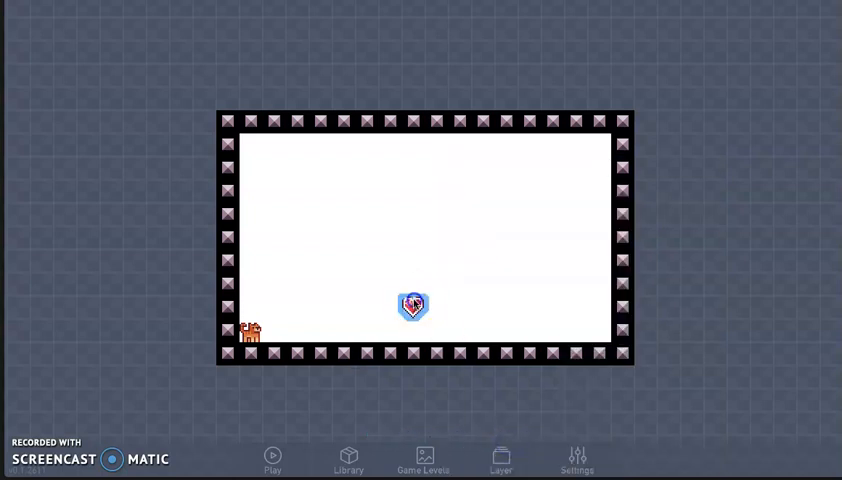
left_click(412, 306)
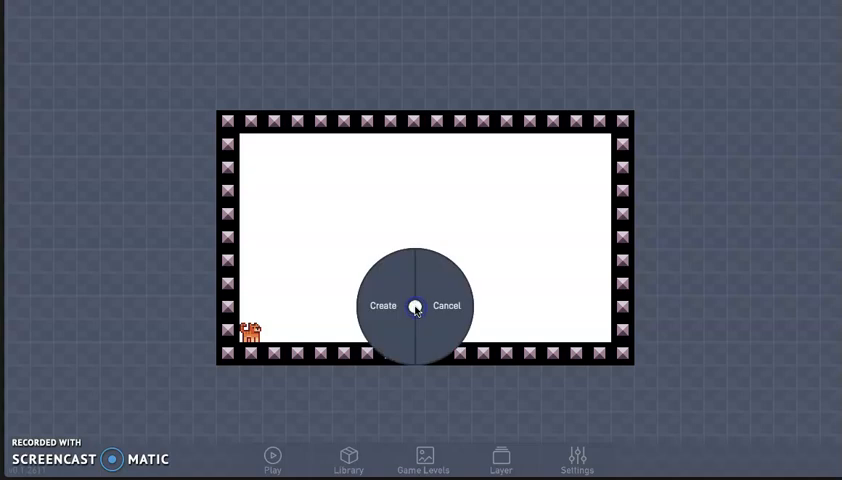
left_click(382, 306)
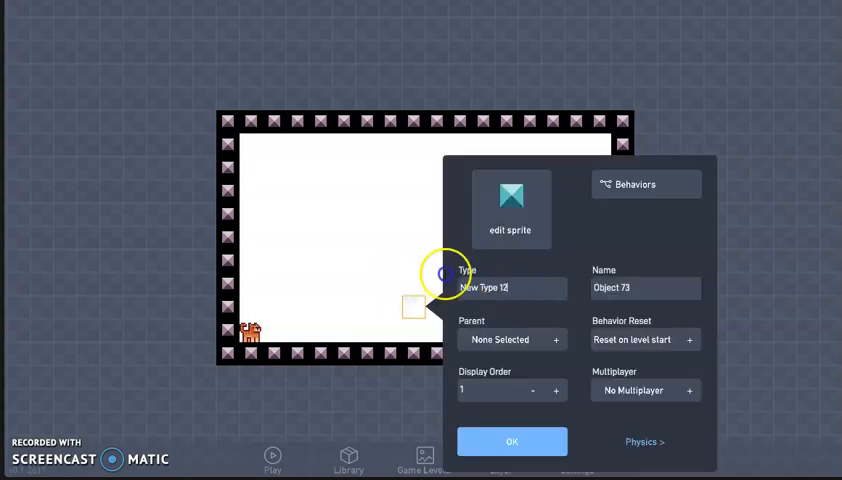
type("heart")
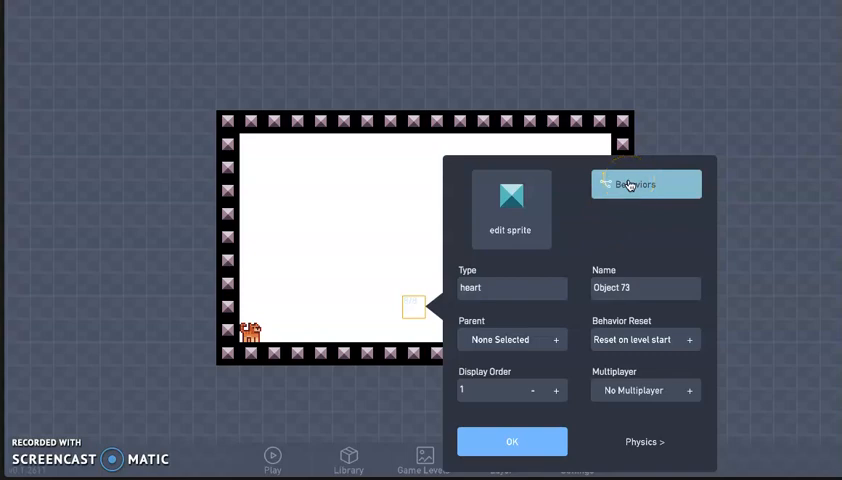
Add a Collision trigger to the heart's behaviors set to react to the Player.
left_click(644, 184)
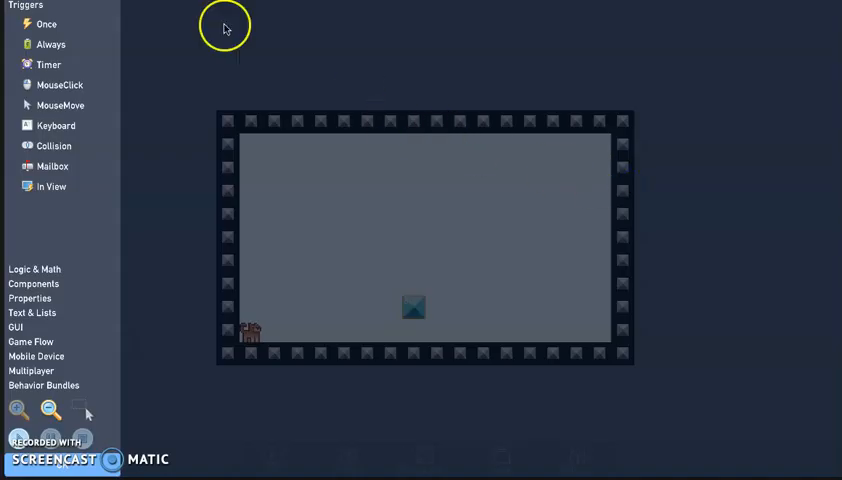
left_click(54, 144)
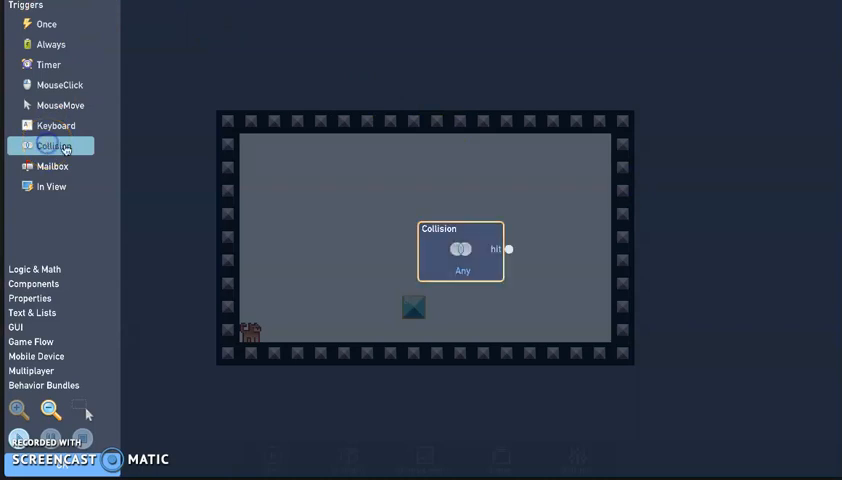
left_click_drag(460, 250, 330, 204)
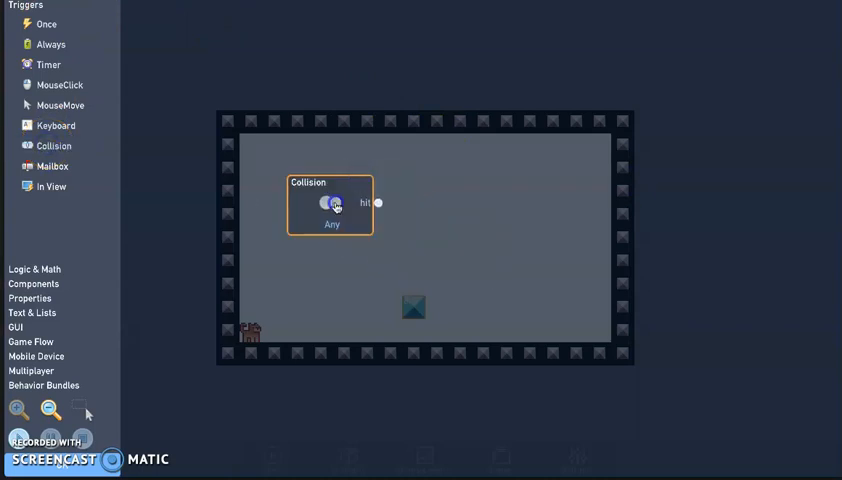
left_click(332, 204)
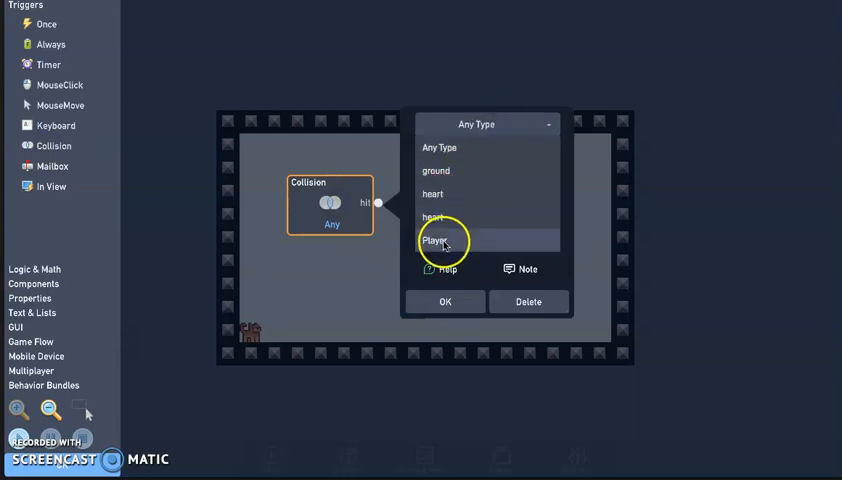
left_click(436, 240)
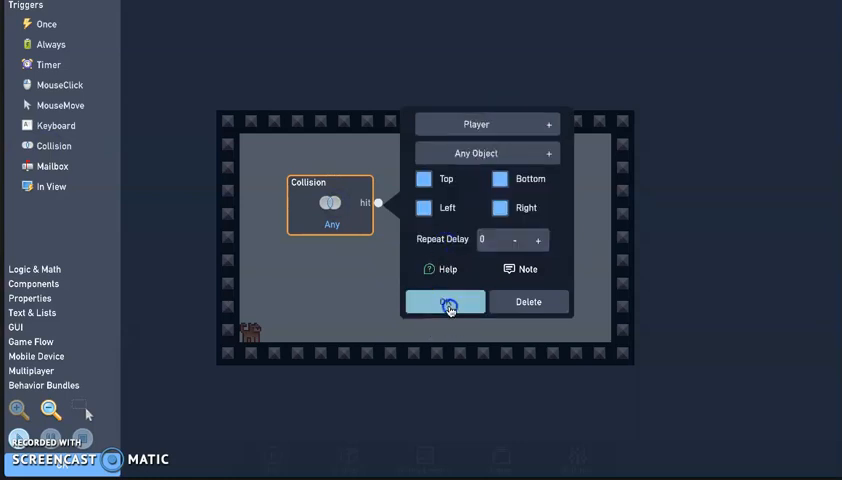
left_click(444, 302)
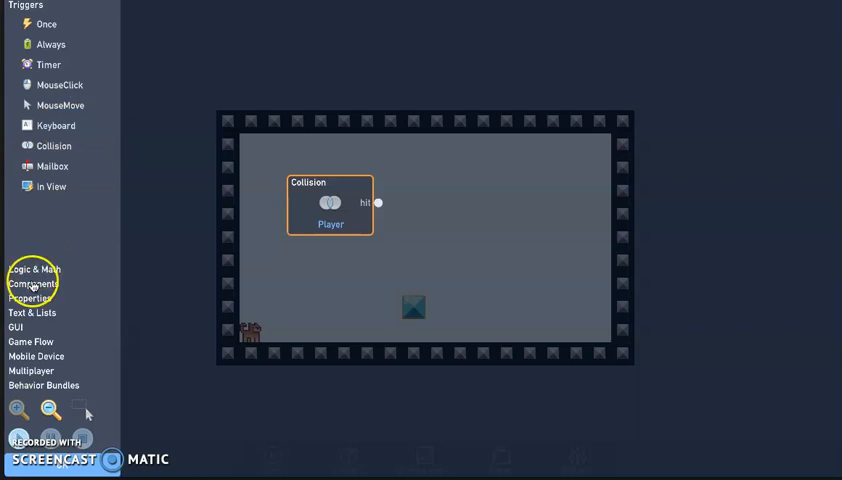
Add a Destroyer component and wire the Collision output to its destroy input.
left_click(38, 284)
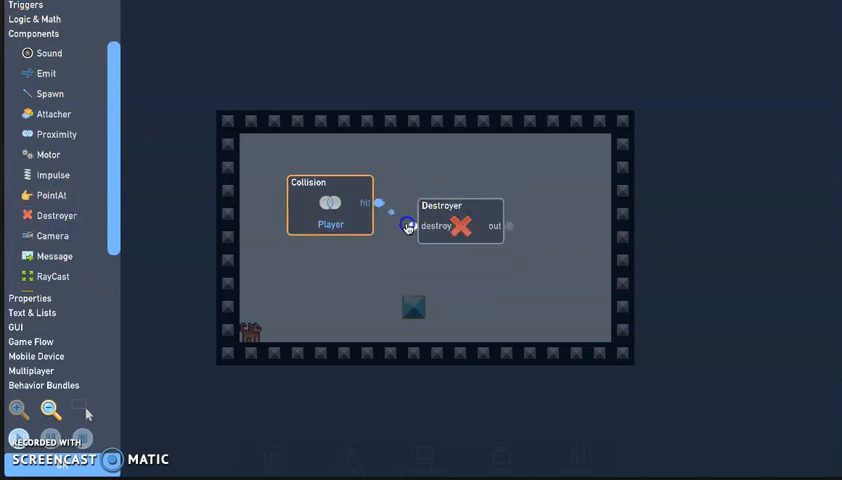
left_click_drag(390, 204, 420, 224)
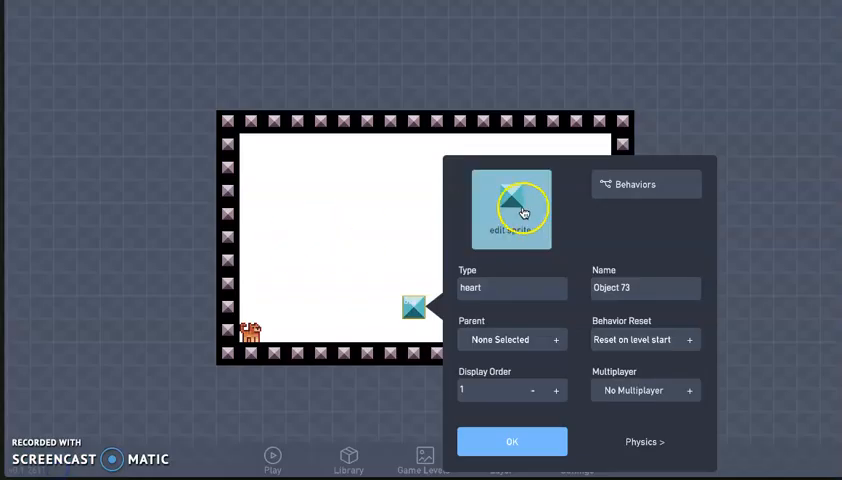
Replace the heart object's sprite with the red heart image from the library.
left_click(512, 208)
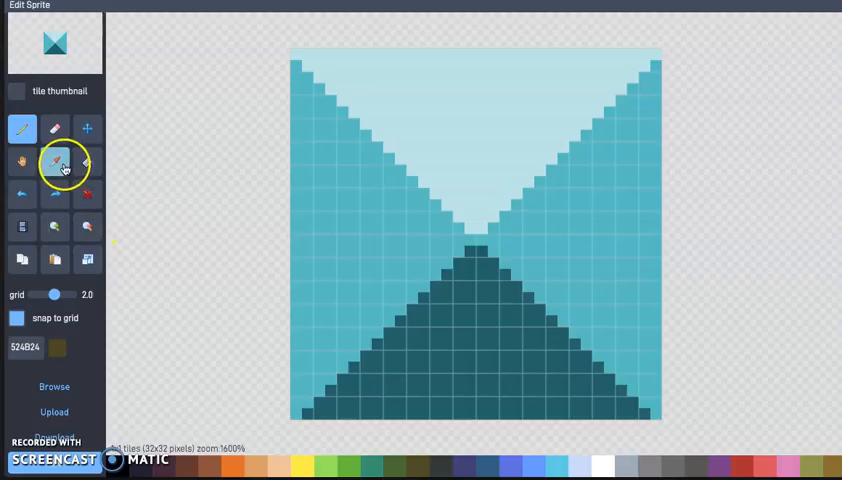
left_click(54, 386)
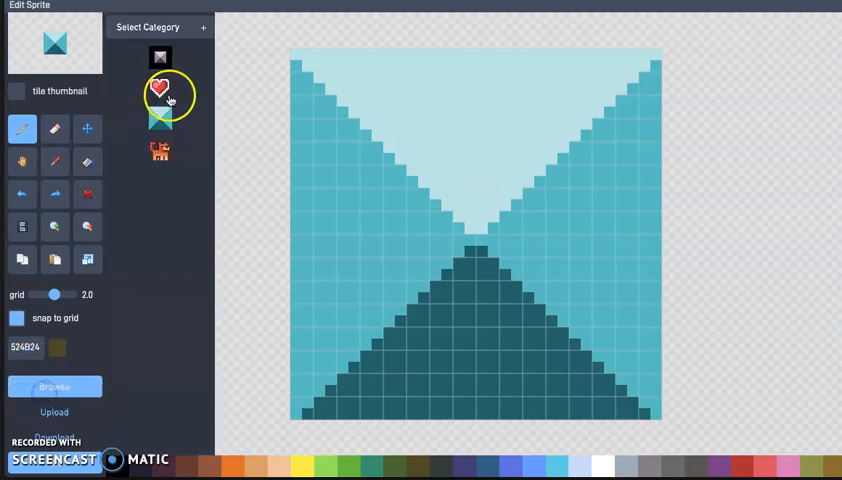
left_click(160, 88)
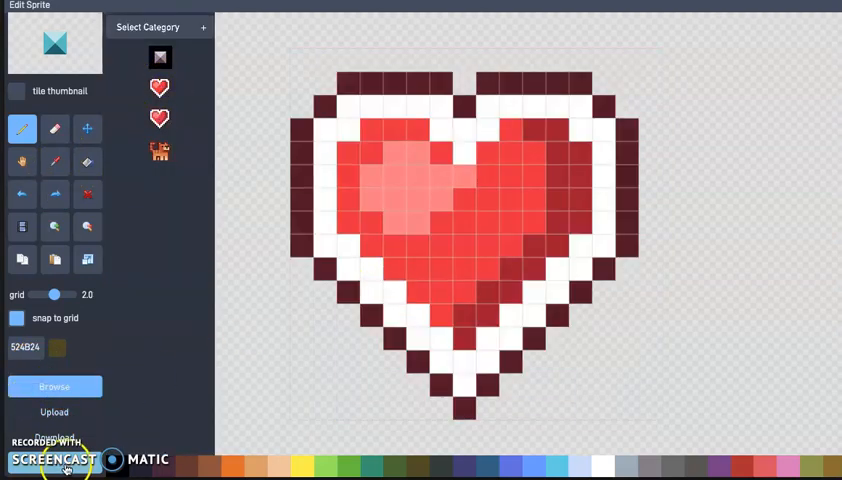
left_click(148, 28)
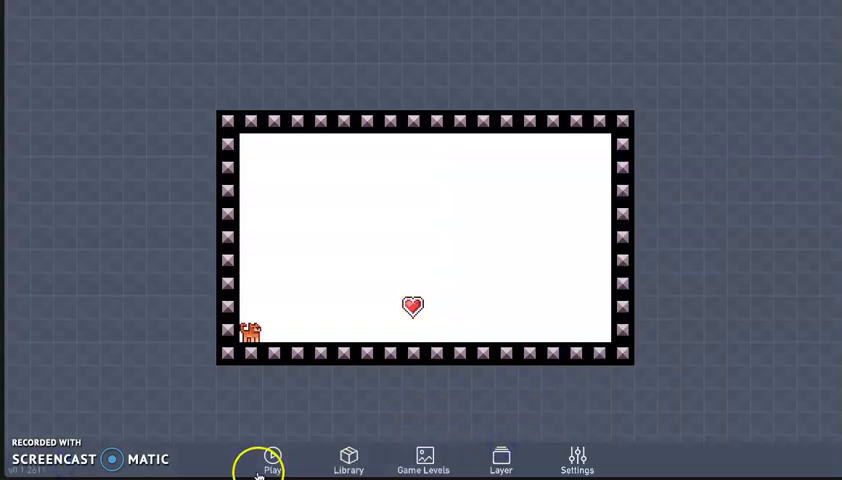
Select the Player sprite in the level and bring up its properties panel.
left_click(268, 464)
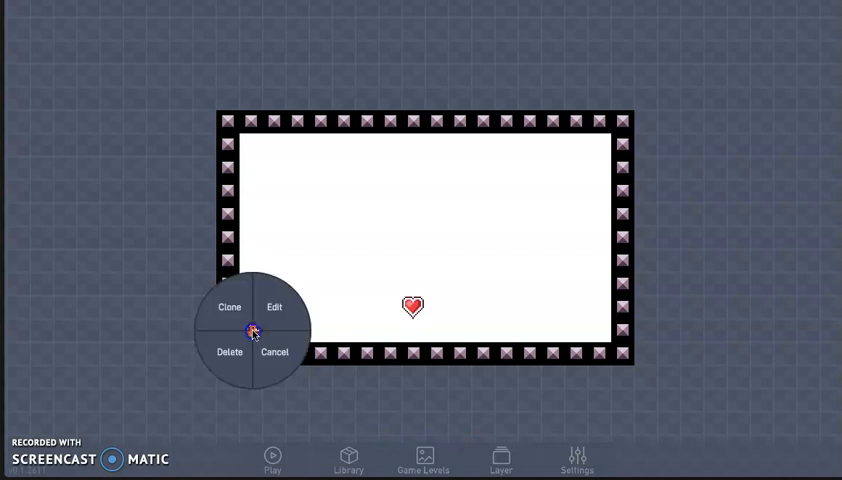
left_click(276, 306)
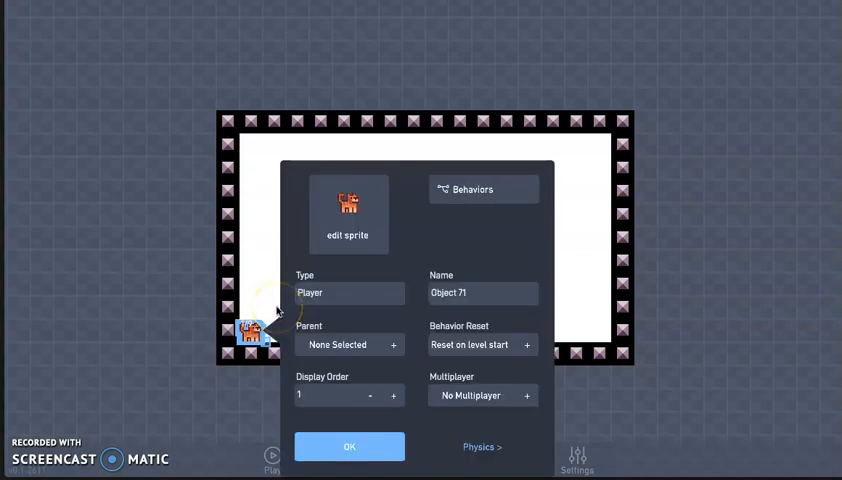
mouse_move(280, 316)
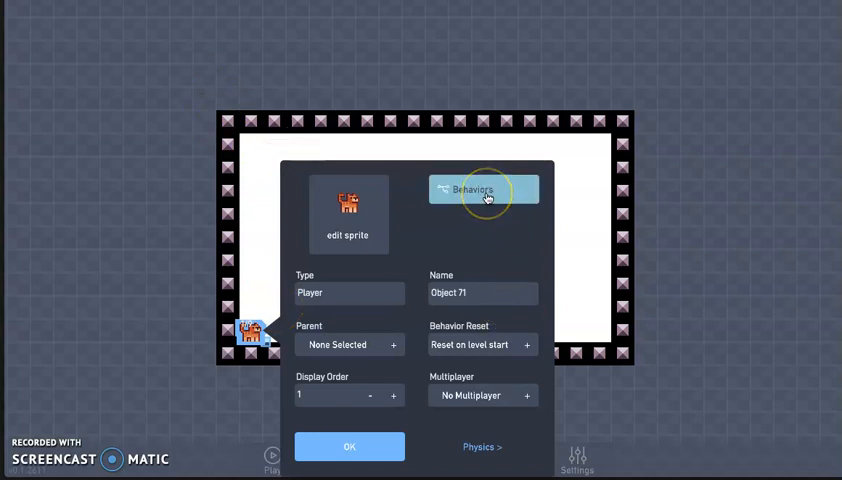
In the Player's behaviors, chain a Collision into a -1 Number feeding a health counter of 3.
left_click(484, 188)
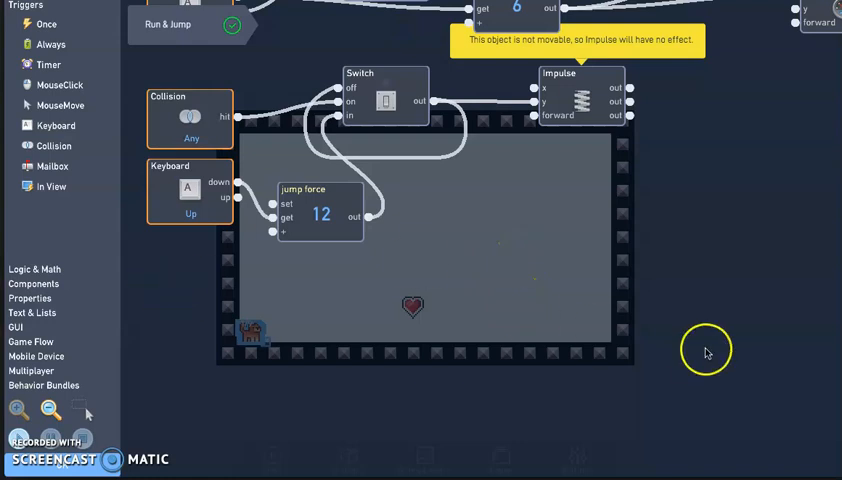
mouse_move(590, 324)
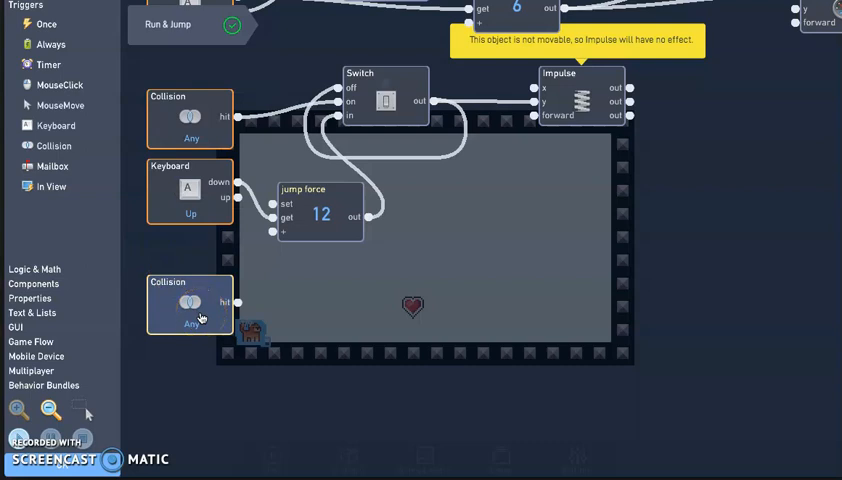
left_click(34, 268)
type("-1")
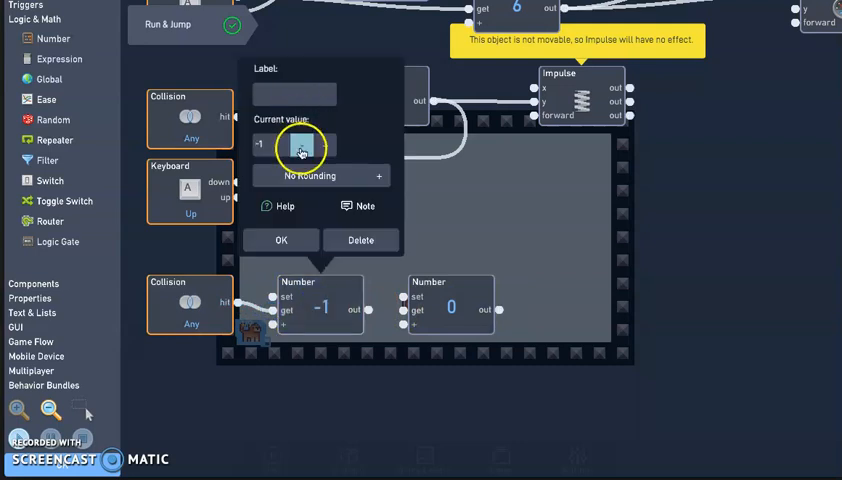
left_click(280, 240)
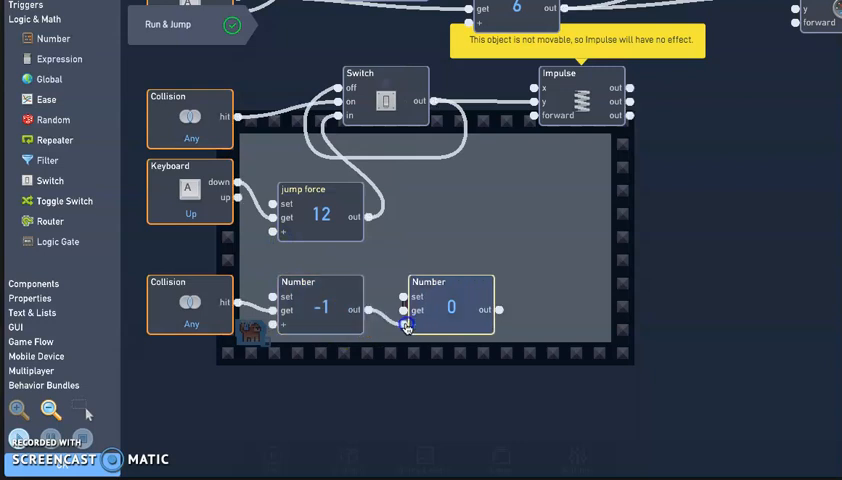
left_click(452, 308)
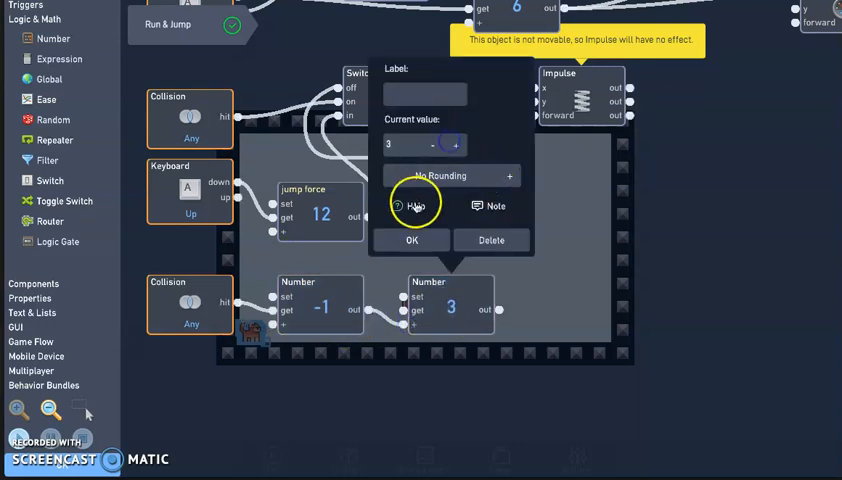
left_click(412, 240)
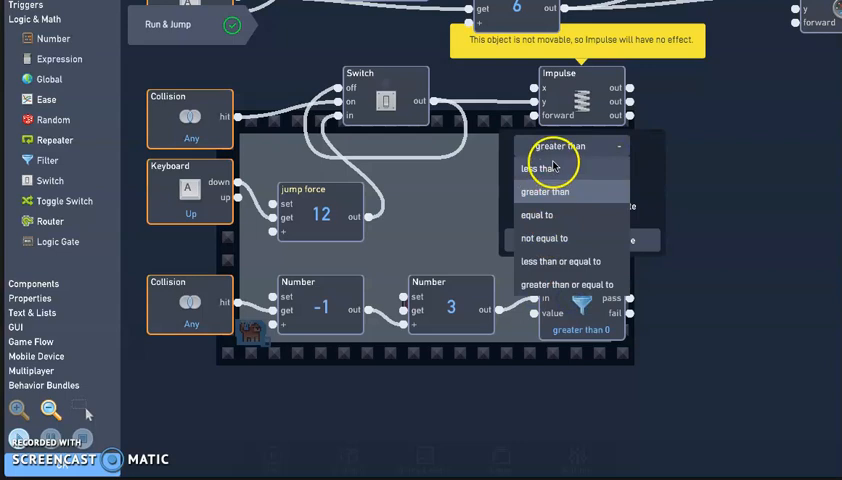
Add a Filter checking health less than 1 that leads to Restart Game.
left_click(536, 168)
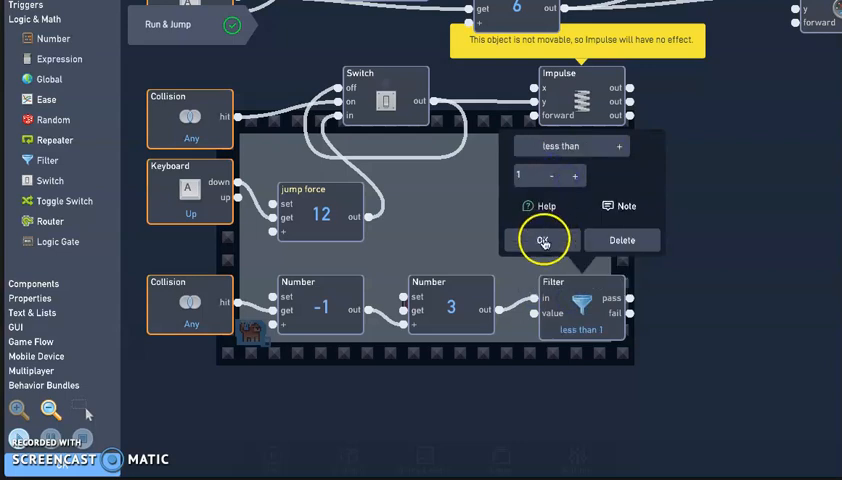
left_click(544, 240)
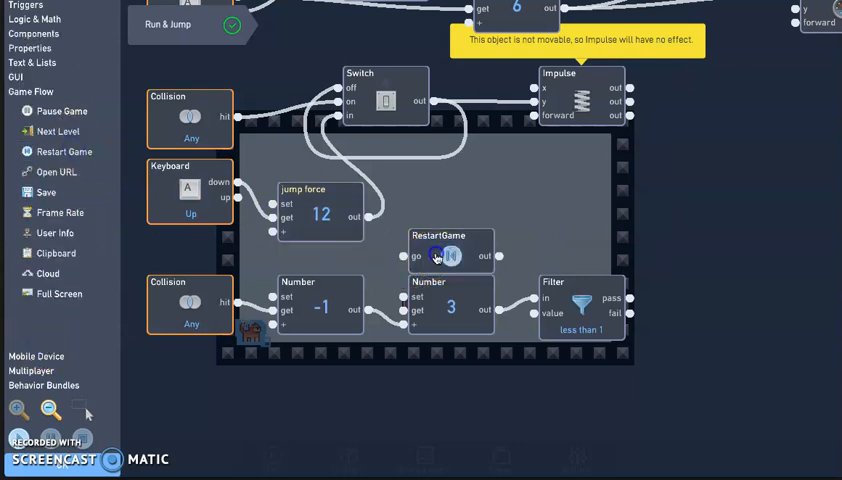
Move Restart Game right of the Filter and add a second Collision trigger targeting heart.
left_click_drag(450, 256, 710, 300)
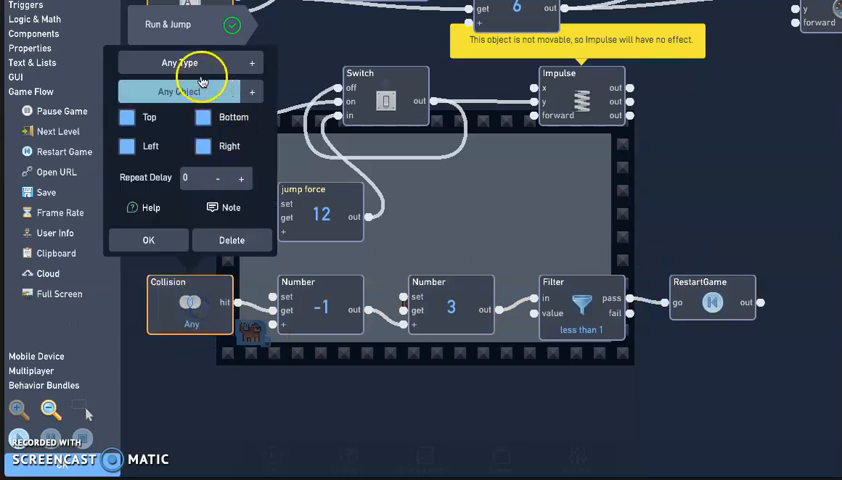
left_click(180, 62)
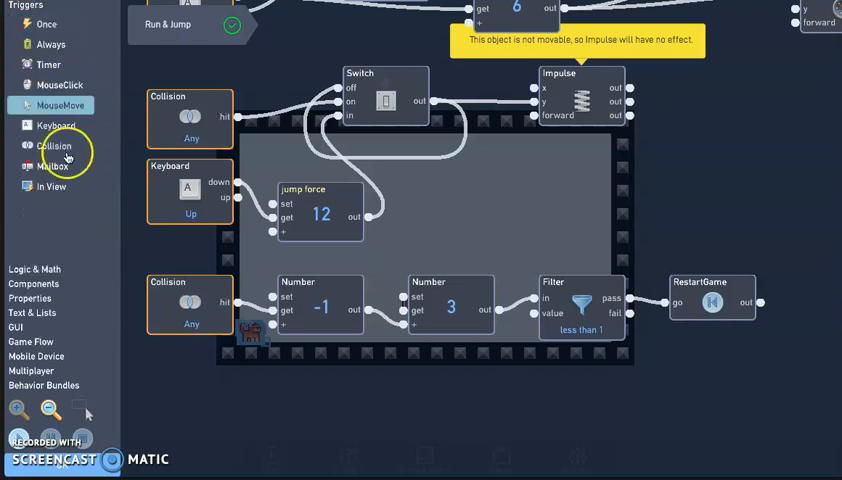
left_click_drag(54, 146, 244, 400)
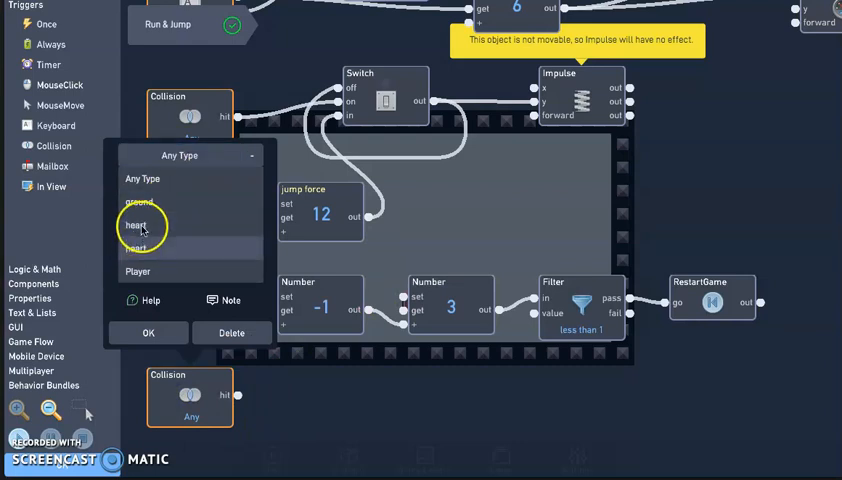
left_click(136, 224)
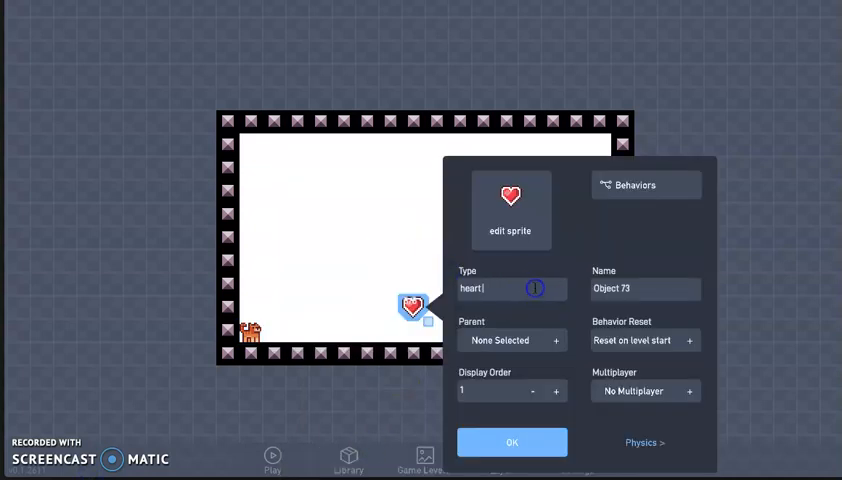
Rename the heart object's type to 'heart real' so the new Collision targets it.
left_click(512, 442)
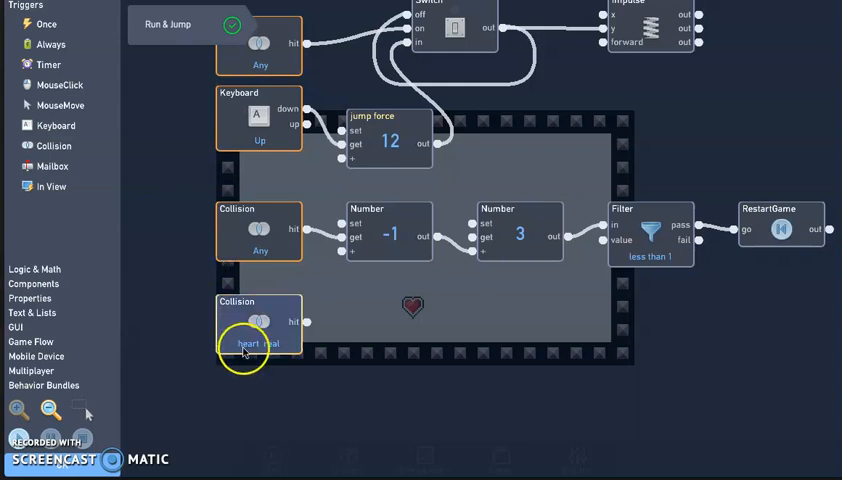
mouse_move(176, 204)
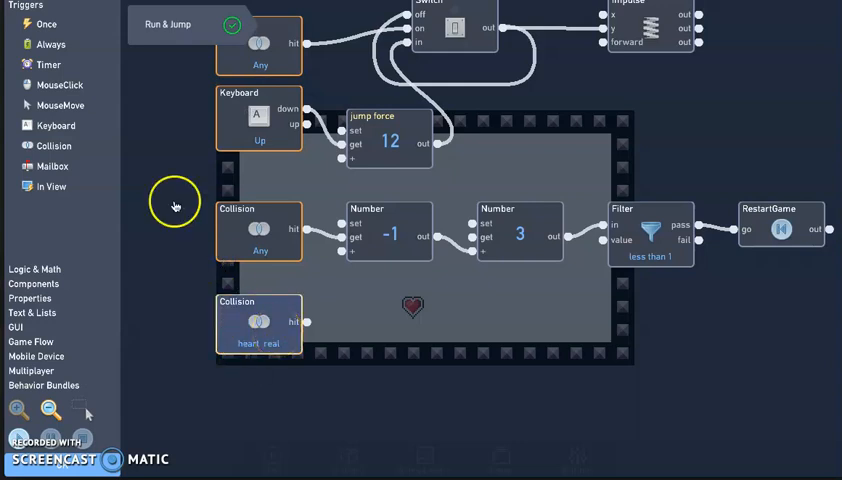
left_click(36, 268)
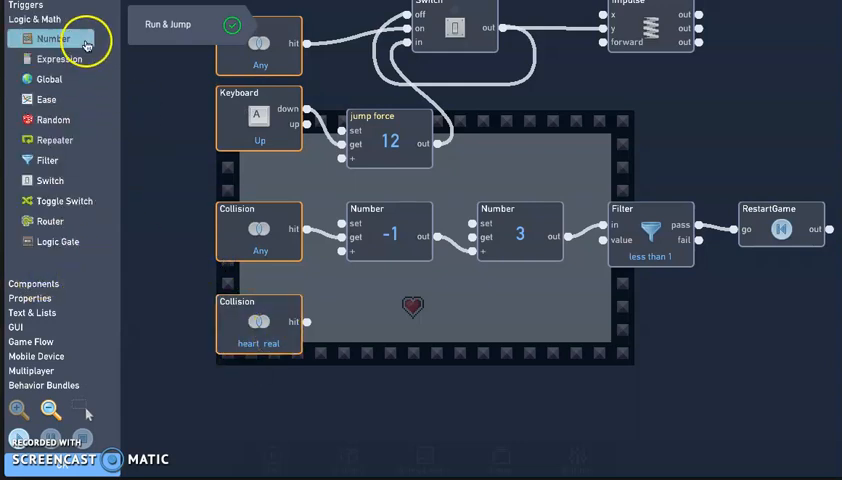
Drop a Number block from Logic & Math beside the heart Collision trigger.
left_click_drag(50, 38, 400, 328)
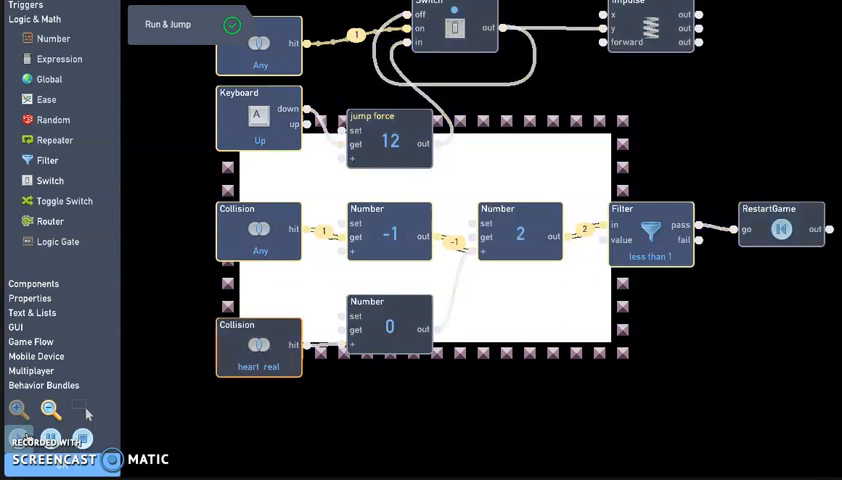
Show the object type list (heart, heart real, Player) for the original Collision trigger.
left_click(48, 412)
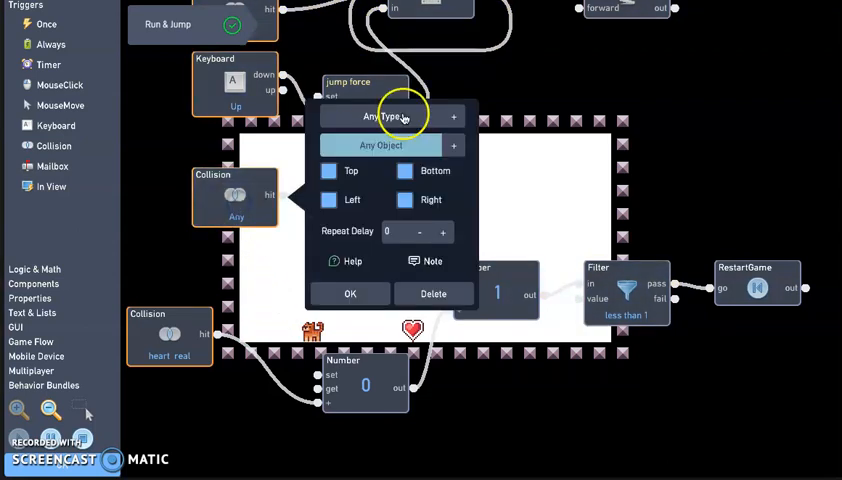
left_click(392, 116)
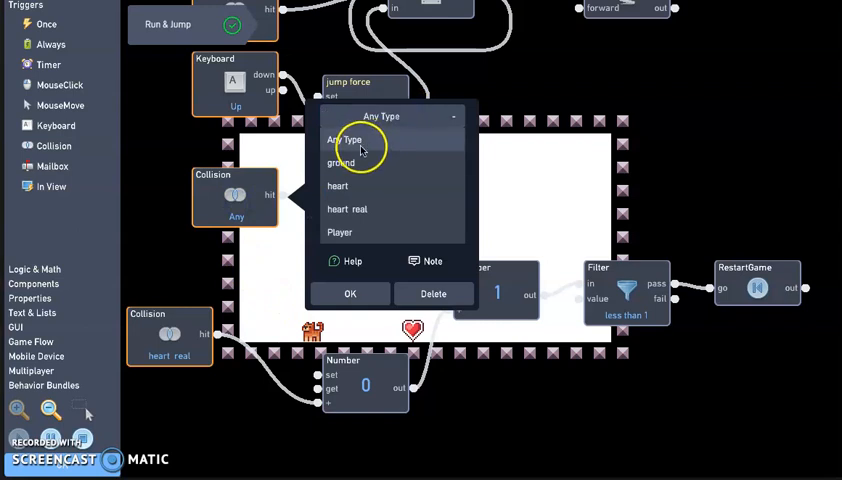